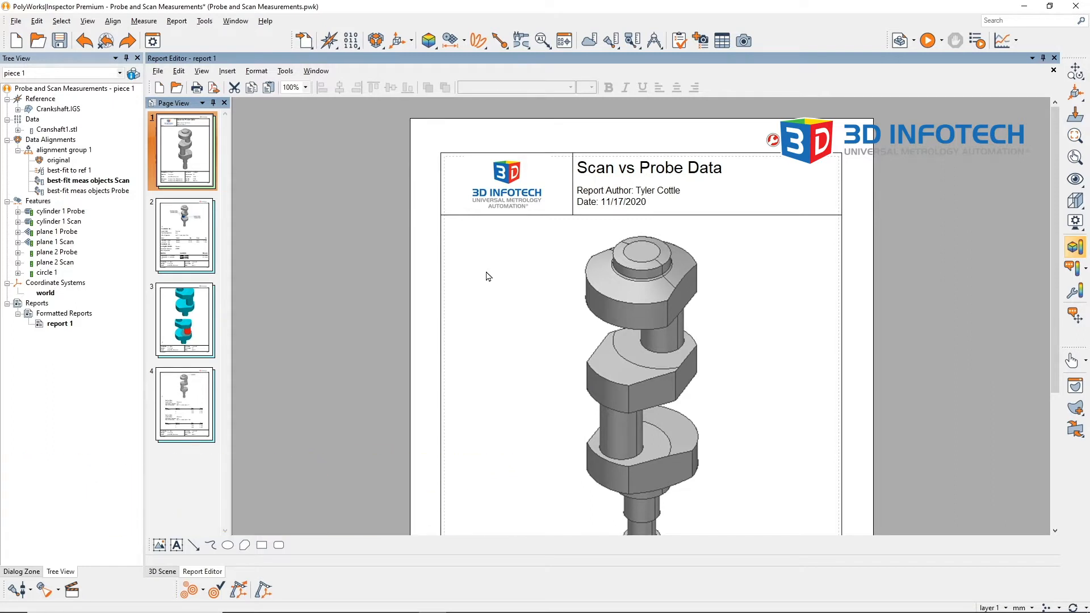
Step: Select the page 2 thumbnail to show the cylinder and plane feature tables
click(184, 235)
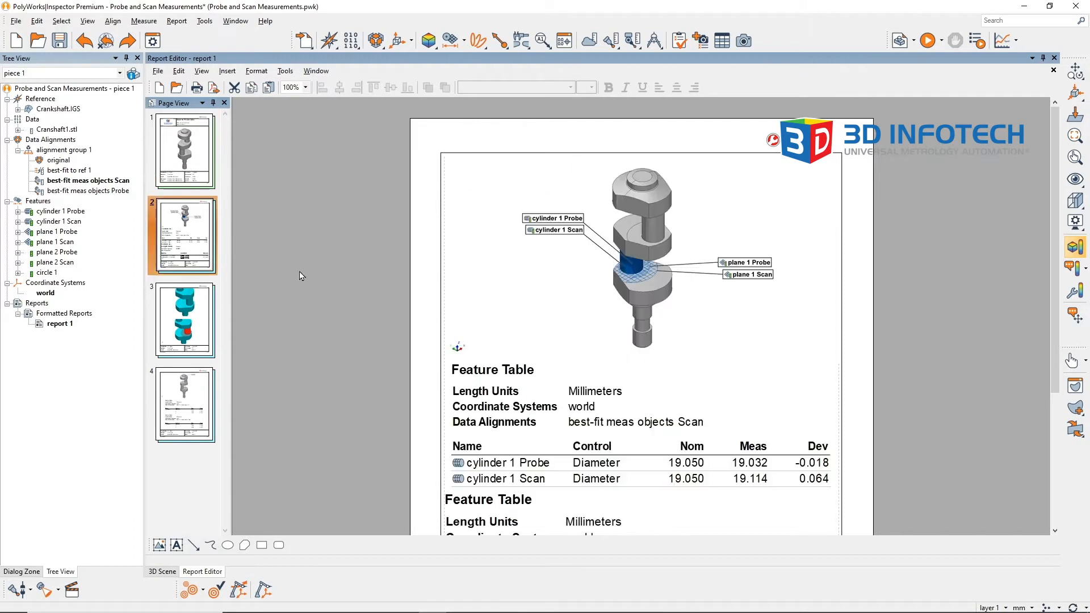
mouse_move(375, 348)
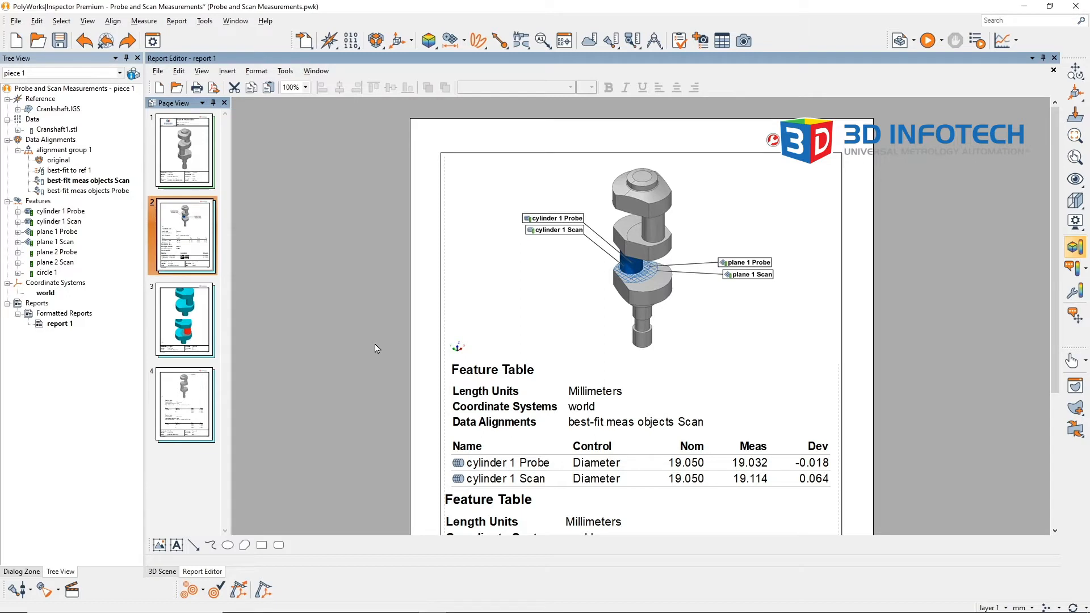
scroll(down, 3)
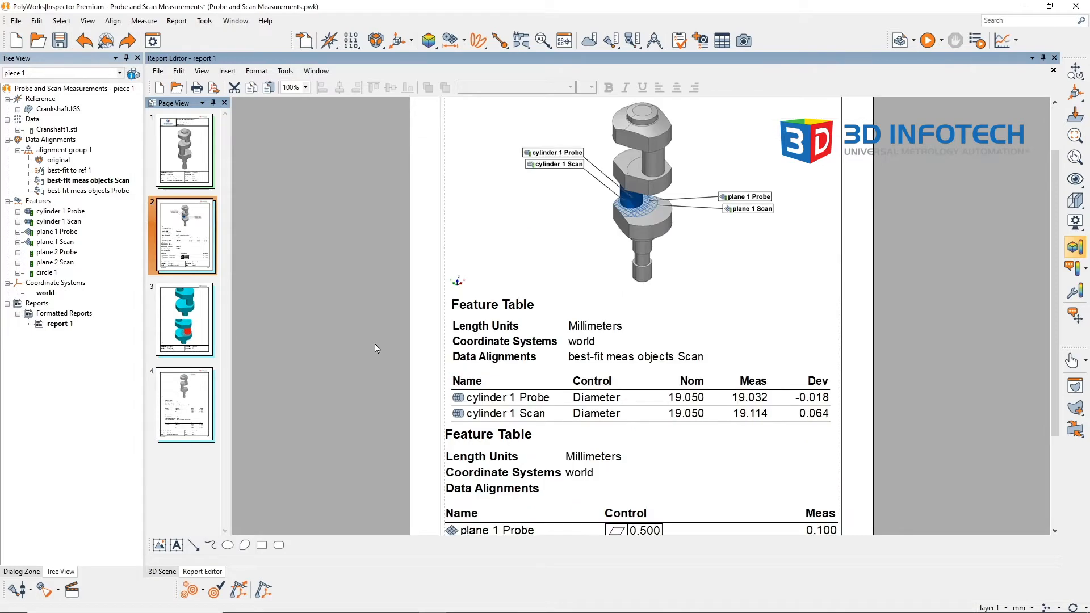
scroll(down, 3)
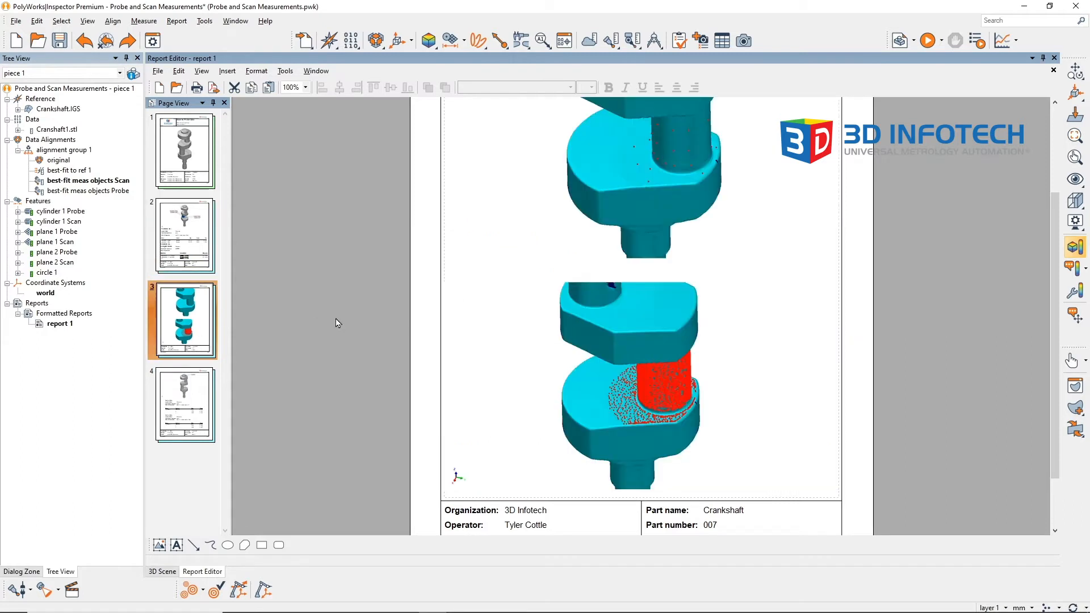
mouse_move(355, 322)
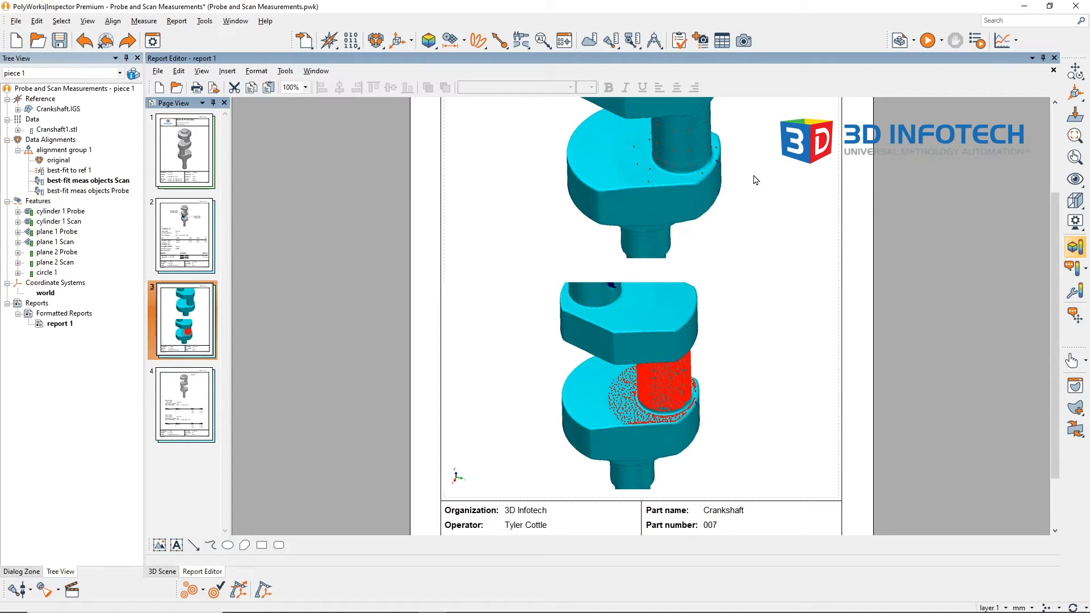
mouse_move(721, 368)
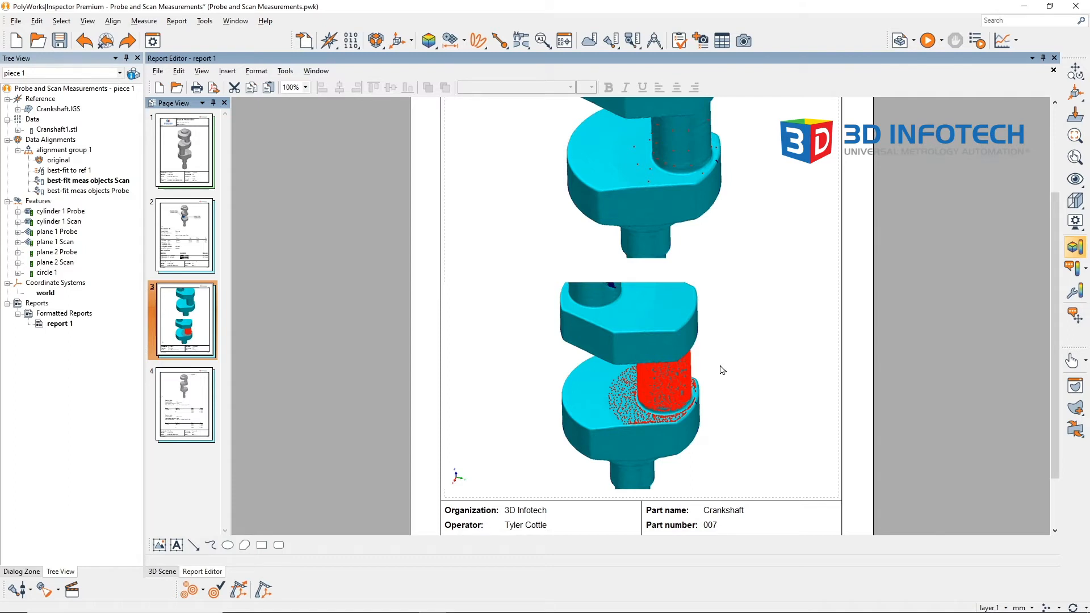
mouse_move(728, 177)
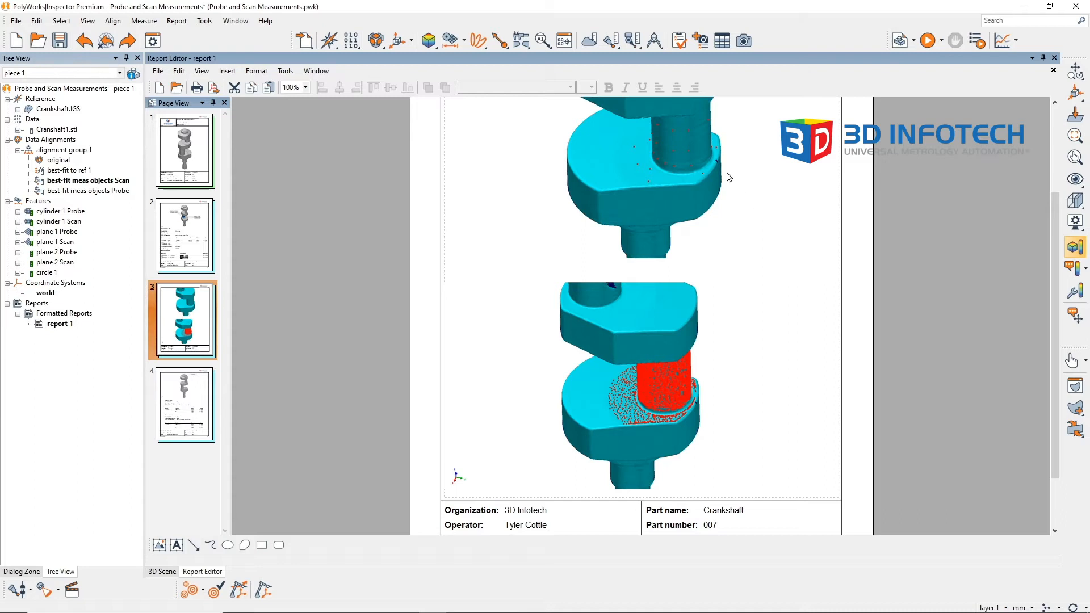
mouse_move(758, 248)
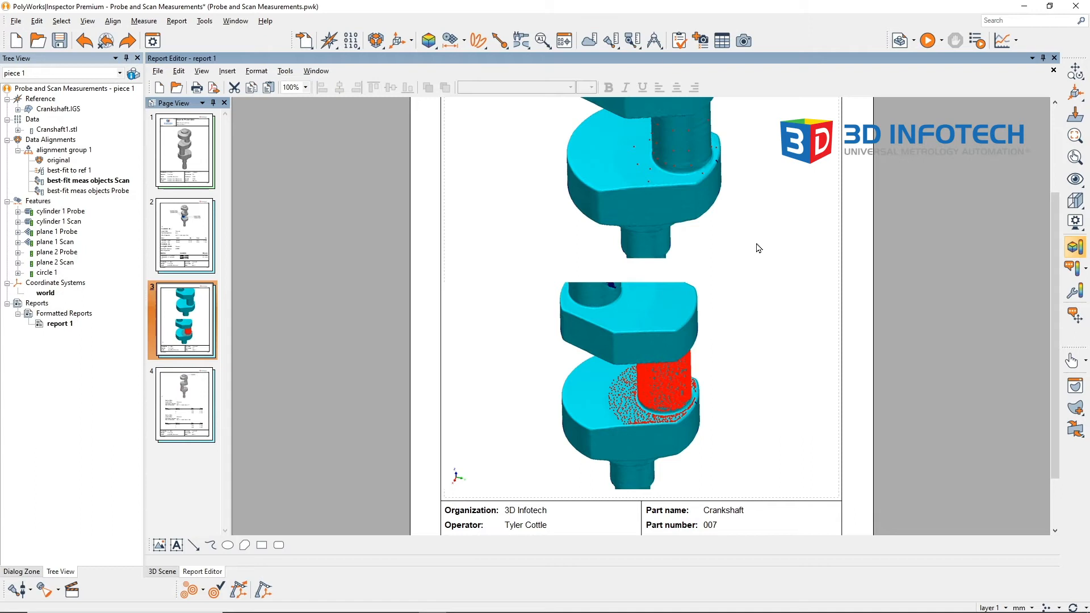
Step: Select the page 4 thumbnail in Page View to display the circle 1 tables
click(183, 405)
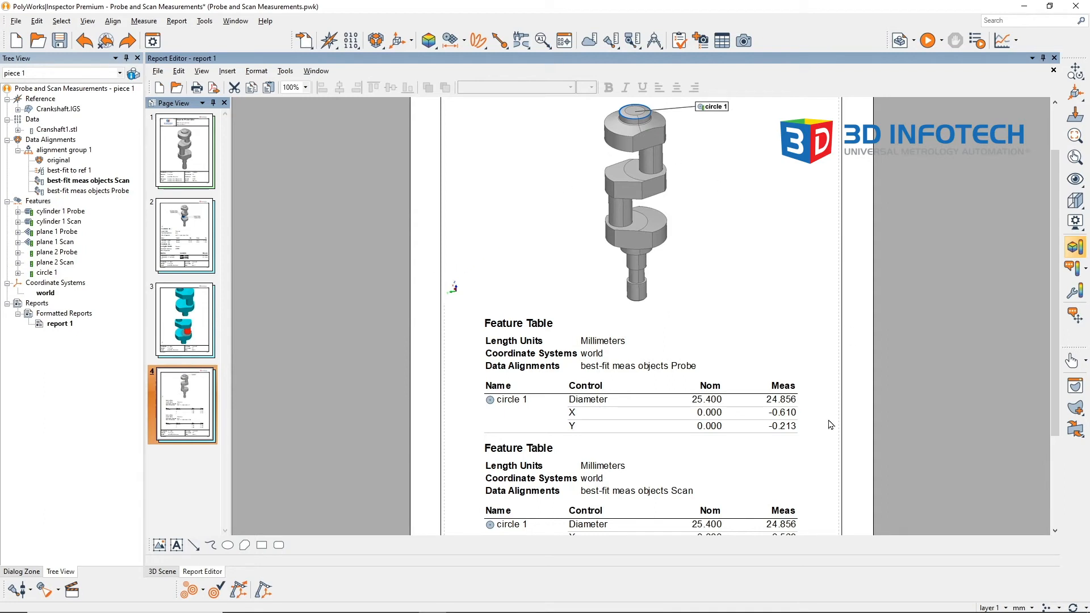
mouse_move(811, 429)
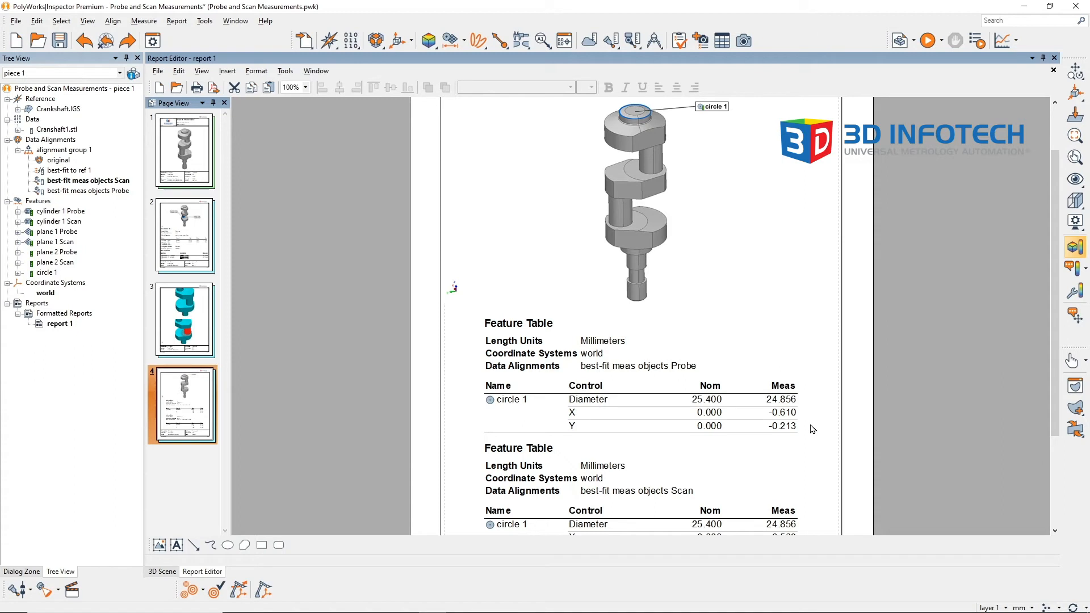
Step: Scroll down page 4 to reveal both circle 1 probe and scan tables
scroll(down, 3)
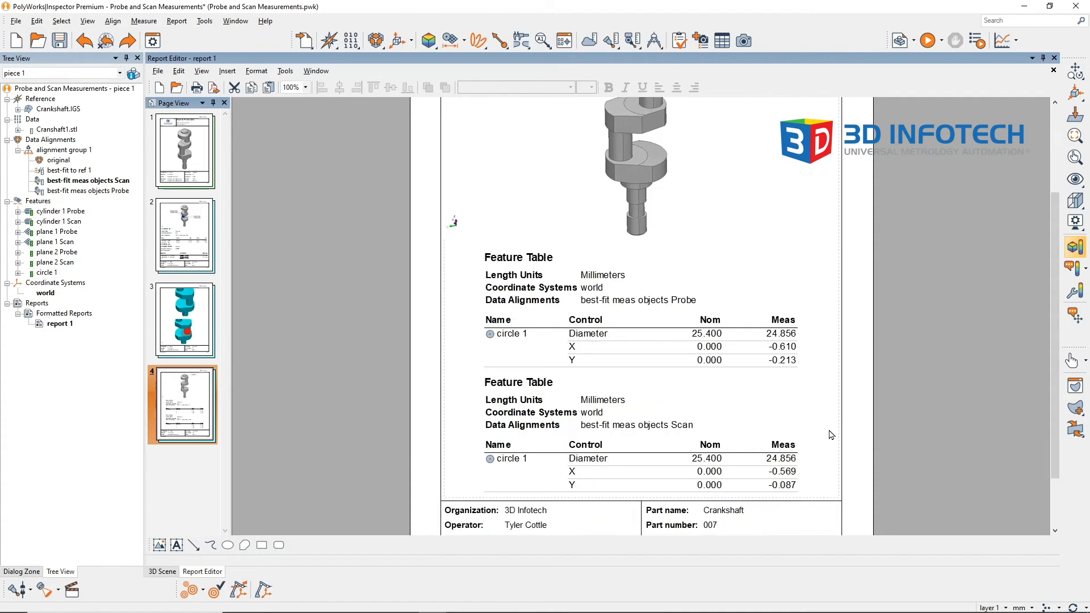
mouse_move(837, 436)
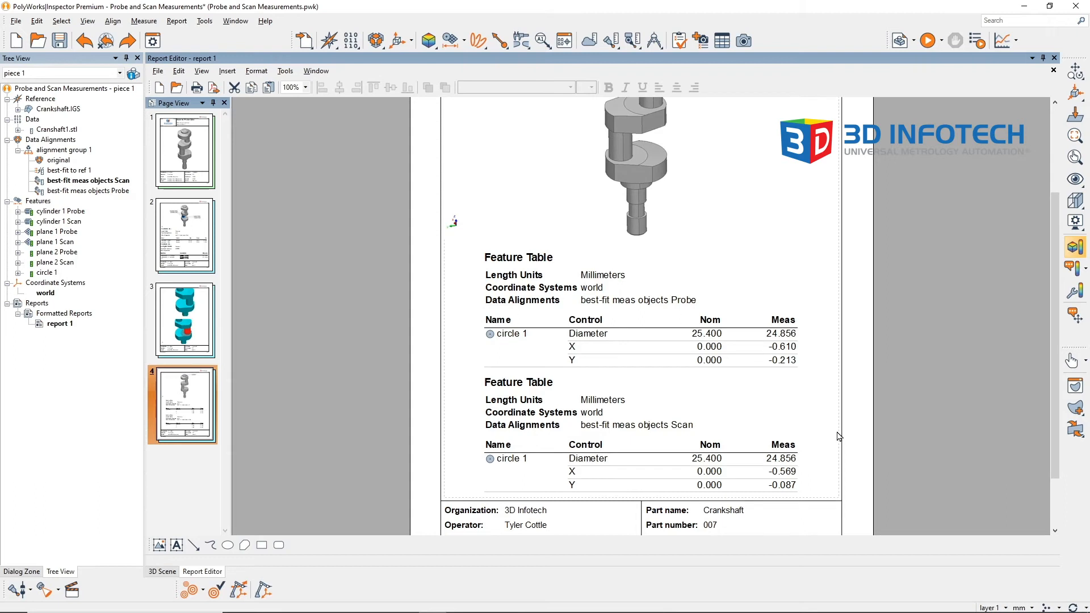
mouse_move(826, 480)
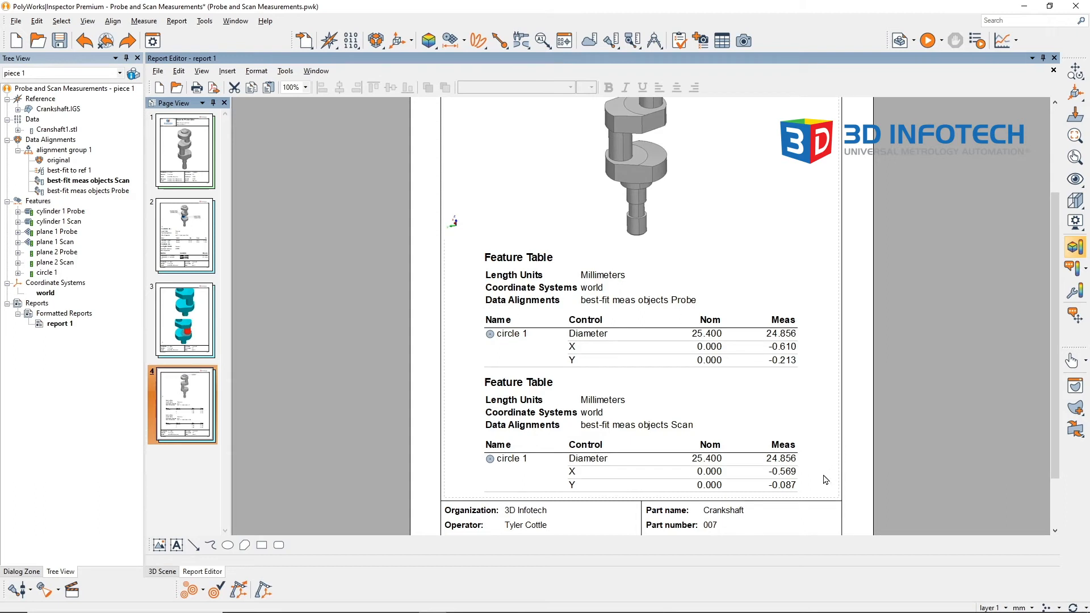